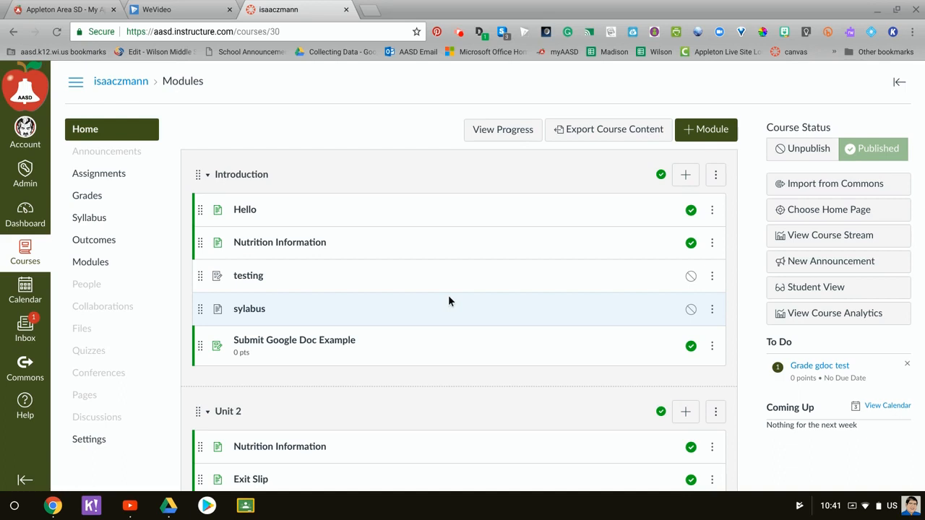
pyautogui.moveTo(344, 350)
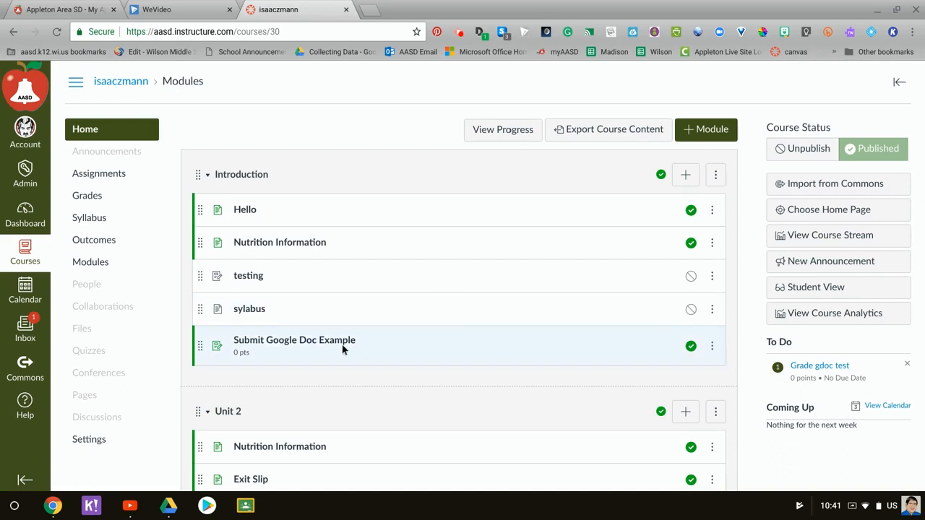
# Open the Submit Google Doc Example assignment from the Introduction module
pyautogui.click(295, 340)
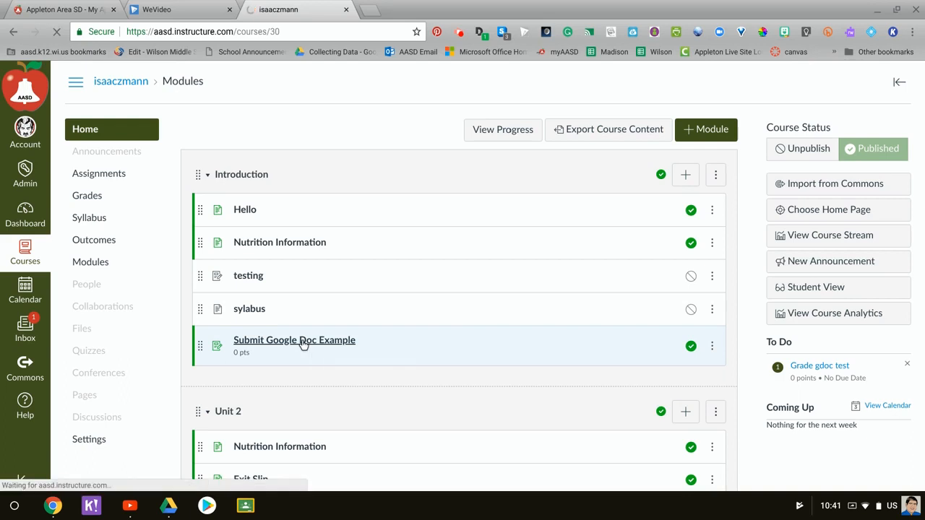
pyautogui.click(295, 339)
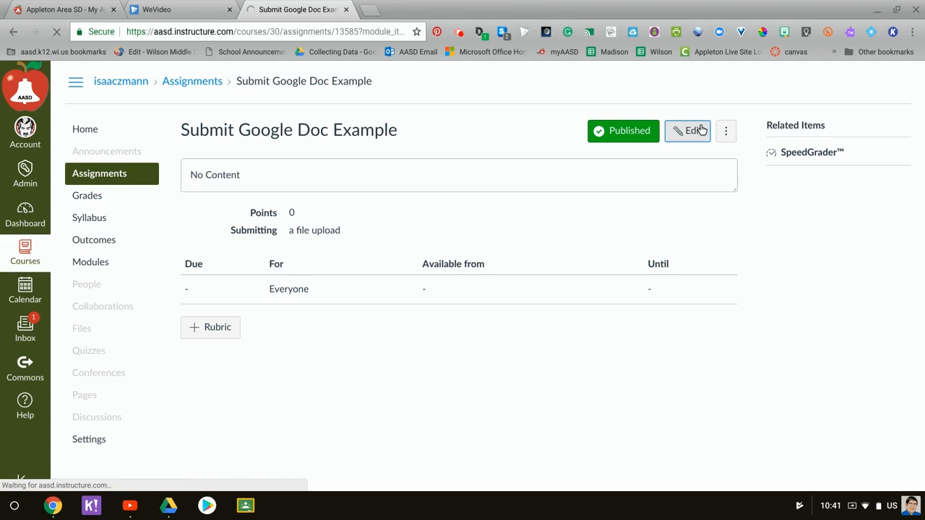
# Edit the assignment to use Online submission with File Uploads enabled and save it
pyautogui.click(688, 130)
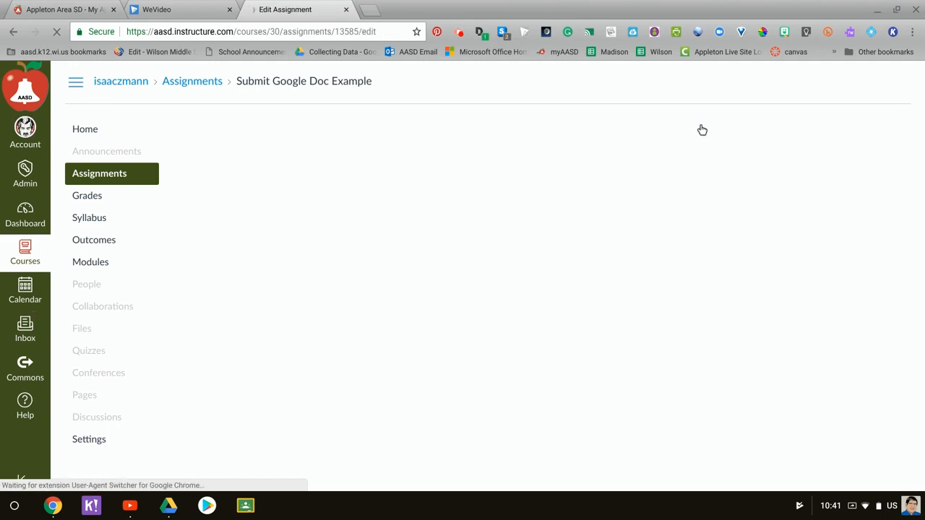
pyautogui.scroll(-3)
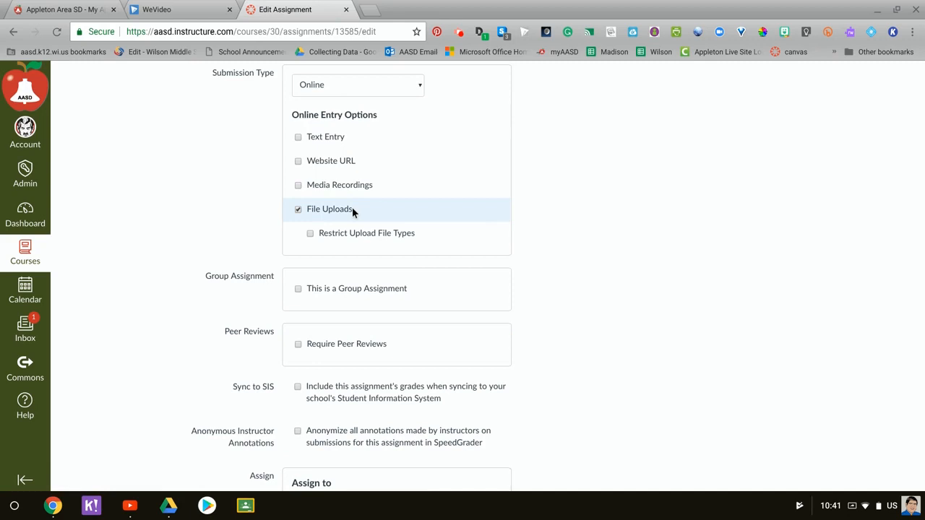
pyautogui.scroll(-3)
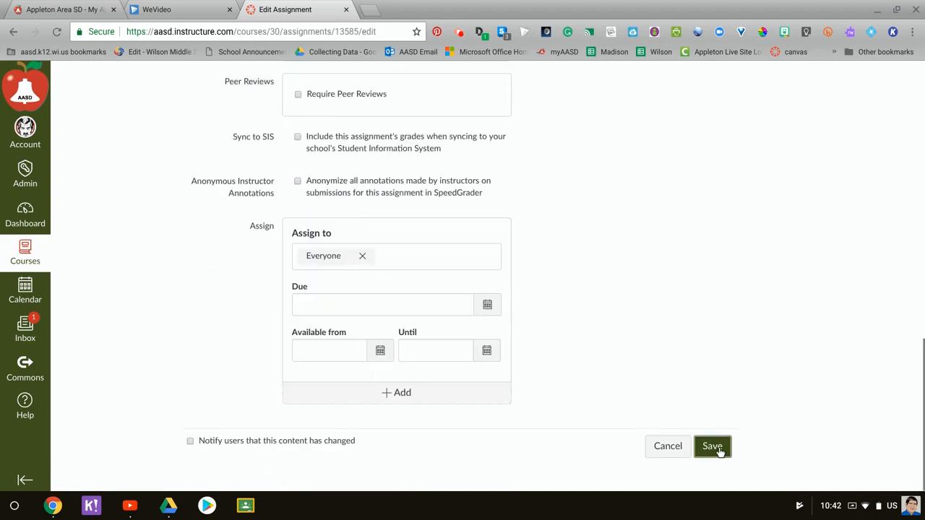
pyautogui.click(712, 445)
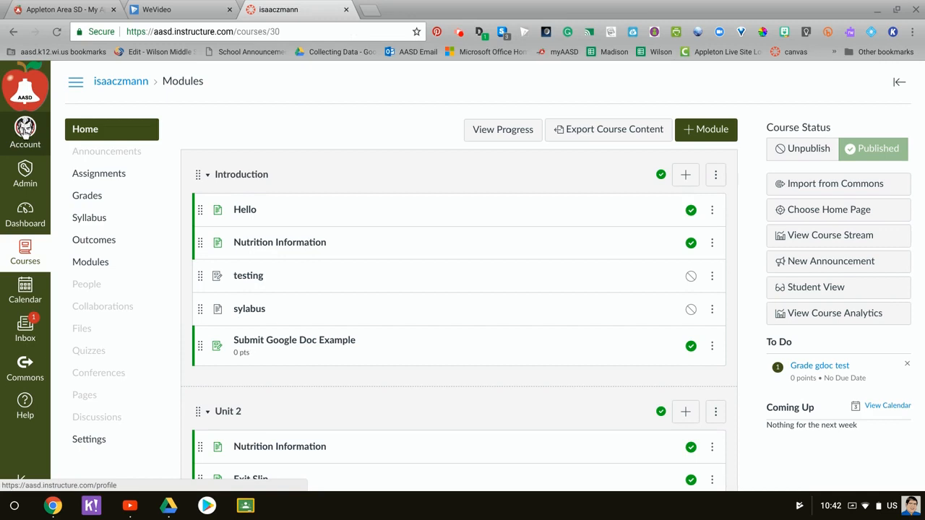
# Review account settings showing Google Drive under Web Services and Approved Integrations, then return to the dashboard
pyautogui.click(25, 133)
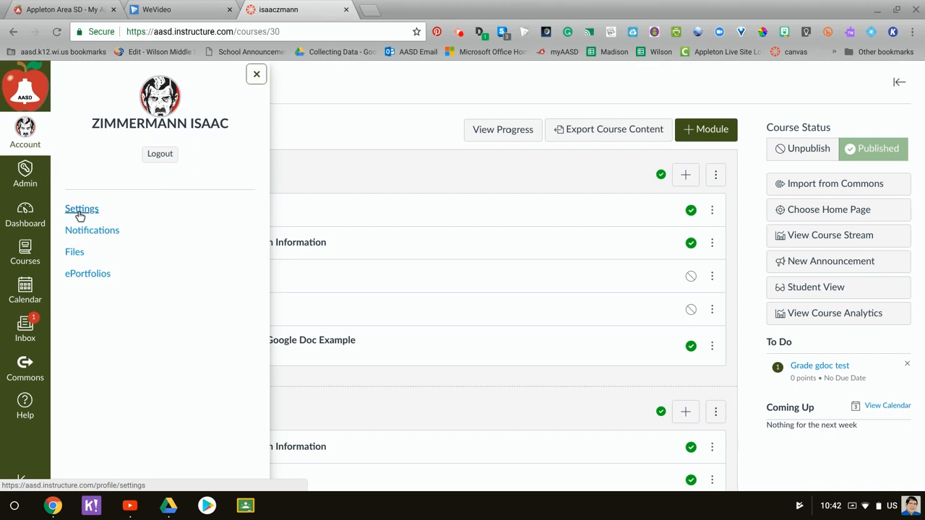
pyautogui.click(81, 208)
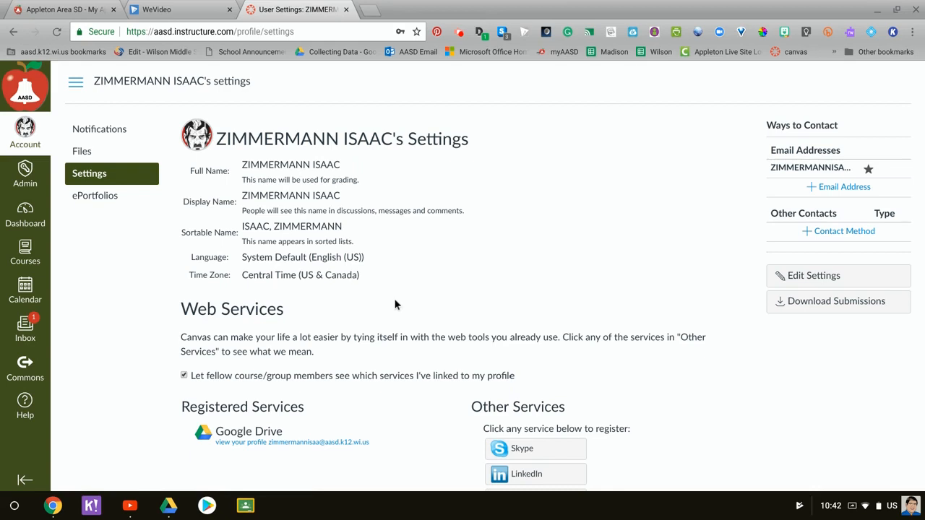
pyautogui.scroll(-3)
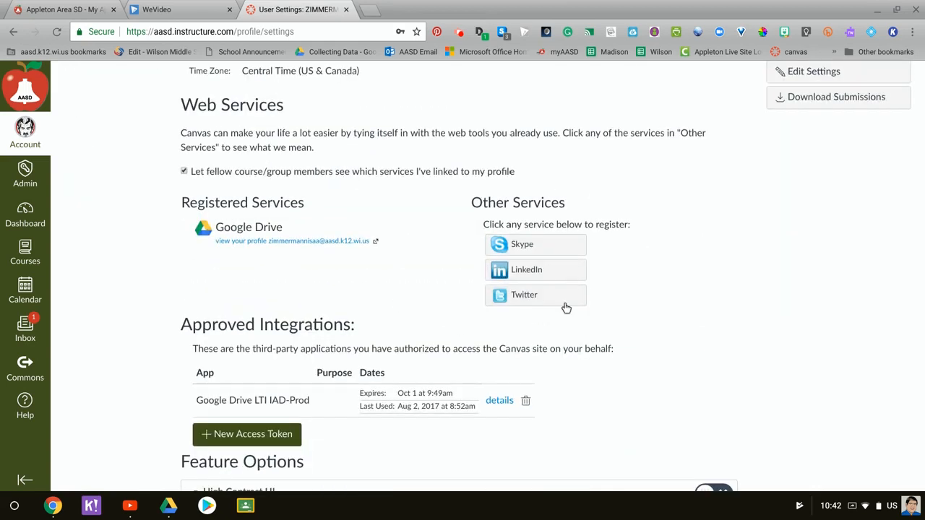
pyautogui.moveTo(591, 337)
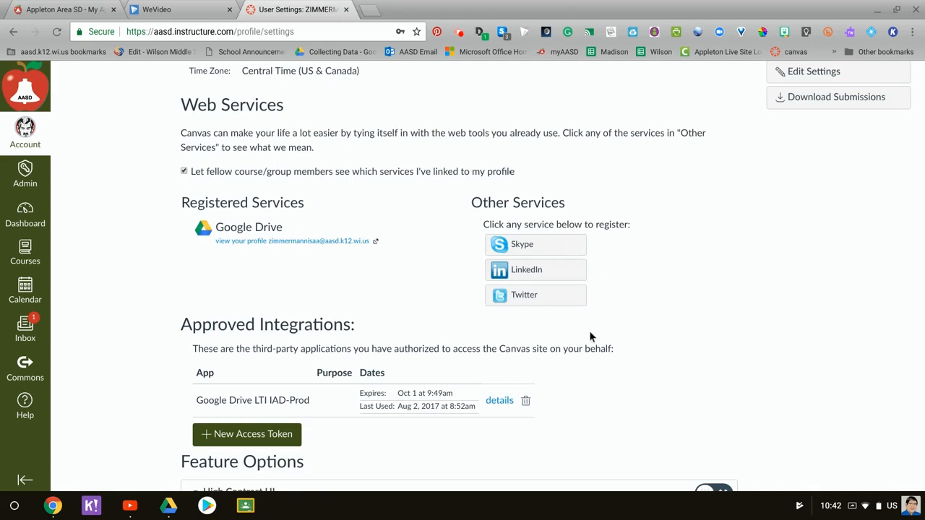
pyautogui.moveTo(542, 328)
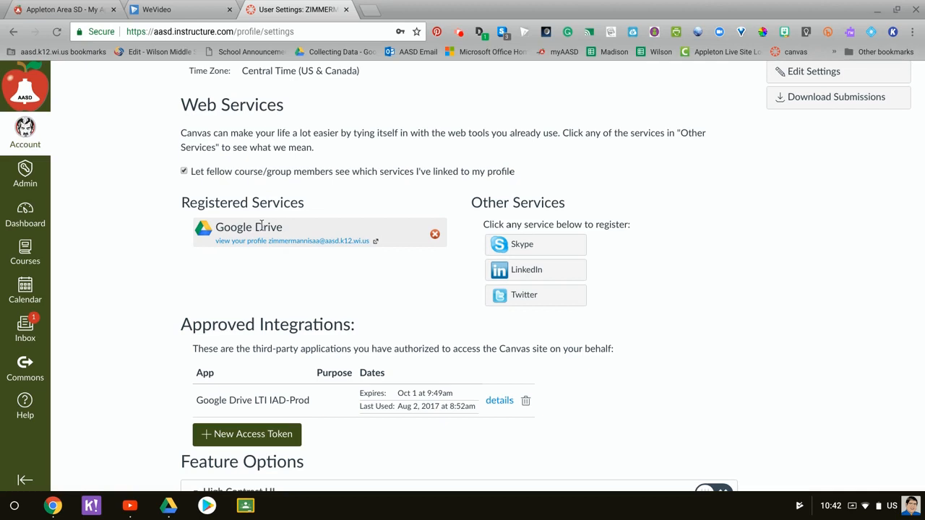
pyautogui.moveTo(263, 229)
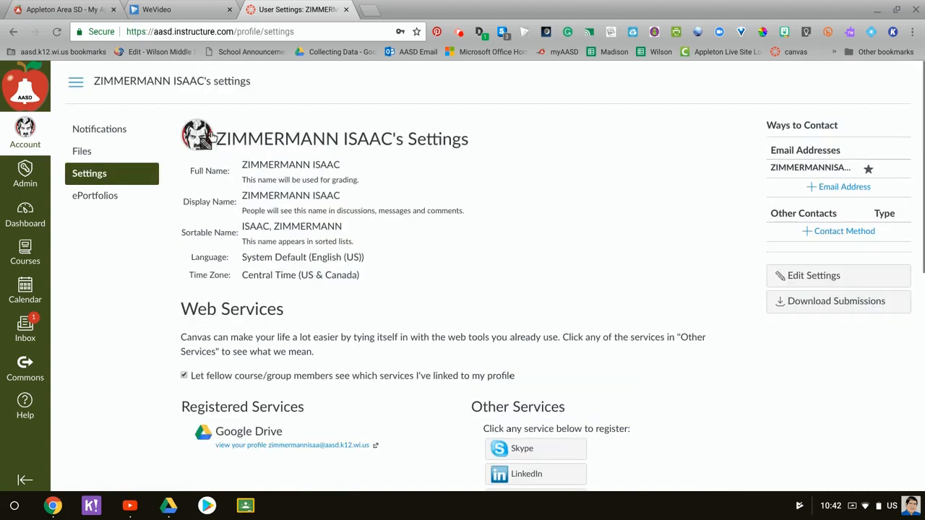
pyautogui.moveTo(196, 138)
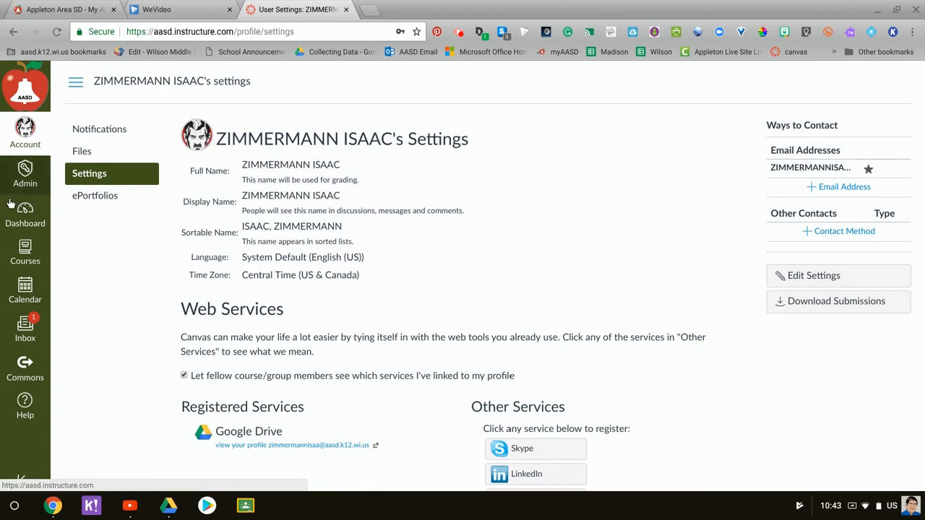
pyautogui.click(25, 217)
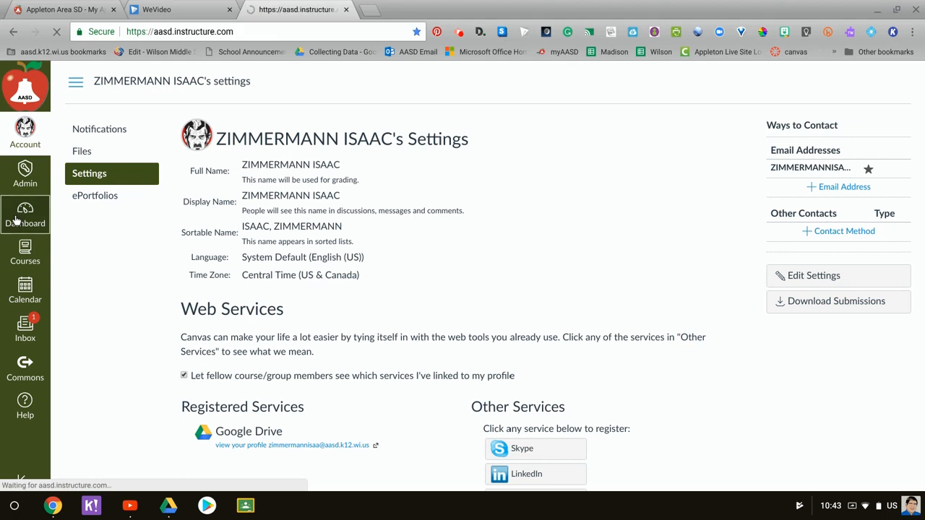
# Enter the course in Student View and choose the Submit Google Doc Example assignment
pyautogui.click(25, 214)
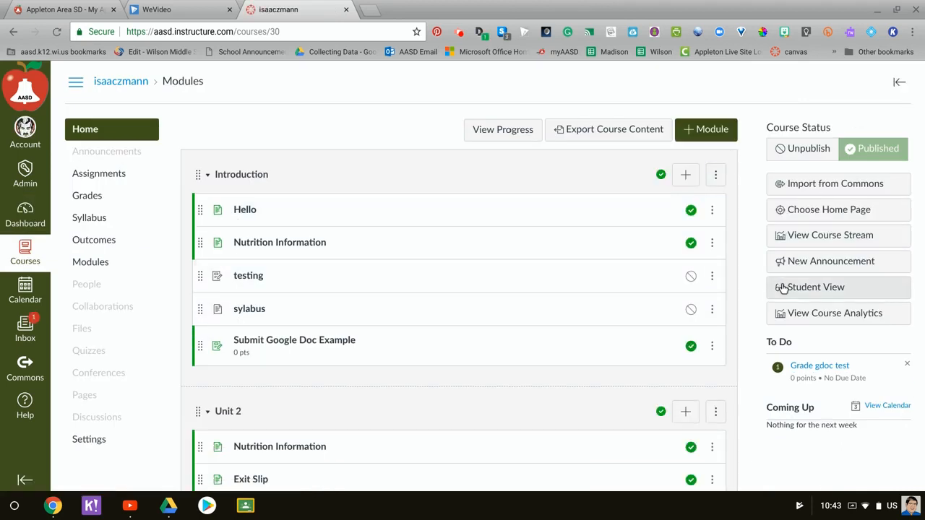
pyautogui.click(815, 286)
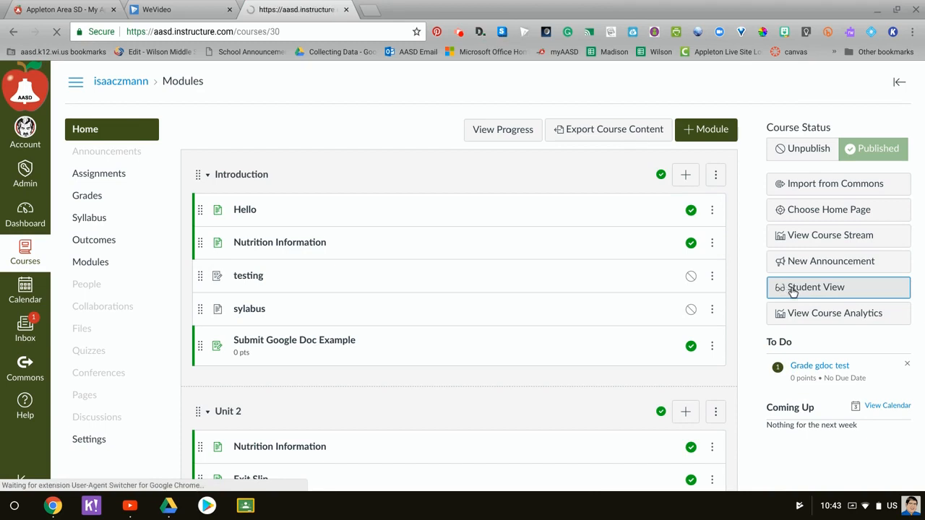
pyautogui.click(815, 287)
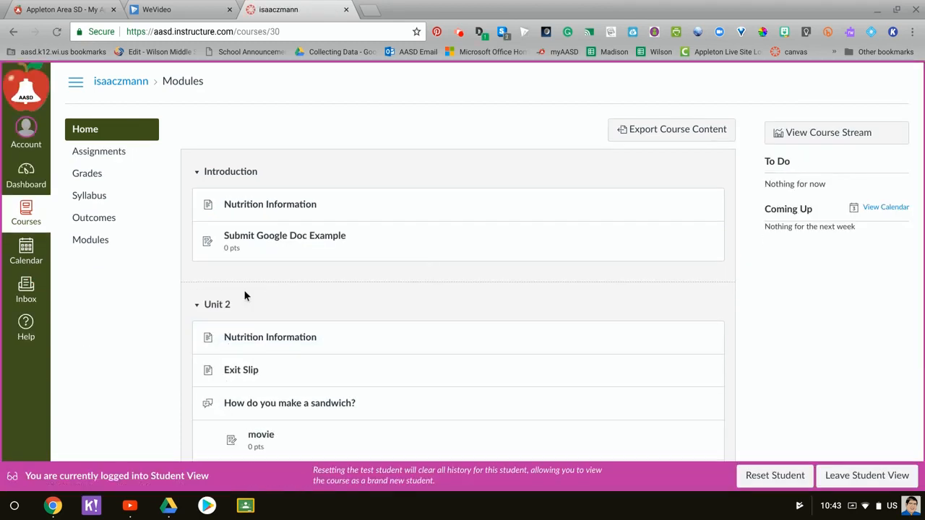
pyautogui.moveTo(300, 237)
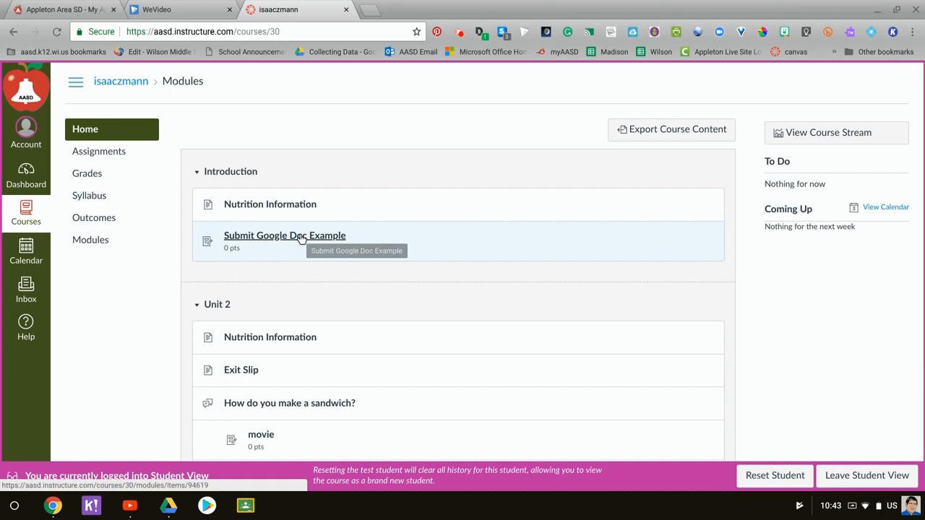
pyautogui.click(285, 235)
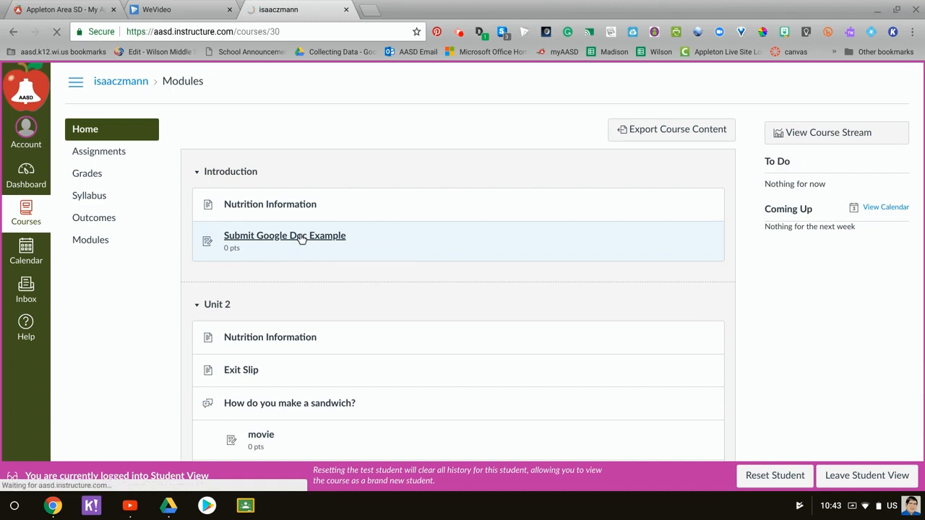
# Start submitting as the test student and show the Google Drive tab reporting unavailable while masquerading
pyautogui.click(283, 236)
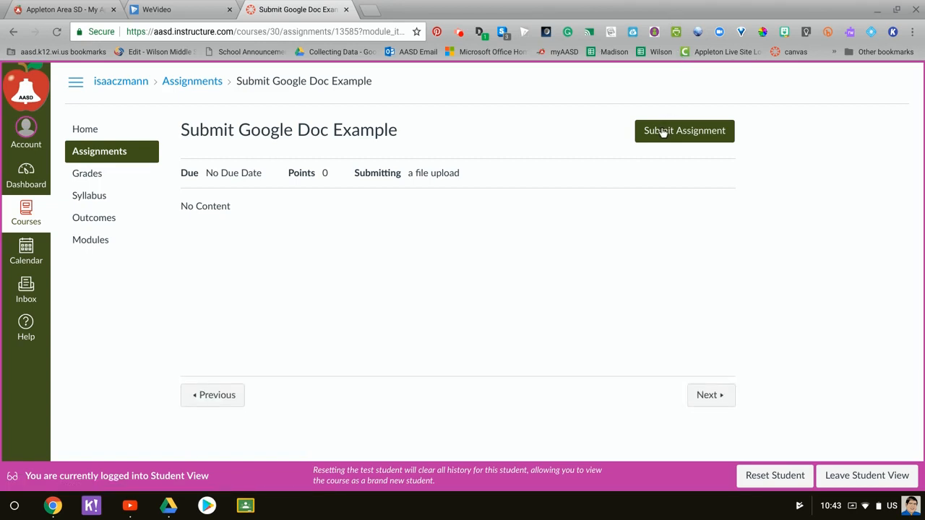
pyautogui.click(684, 130)
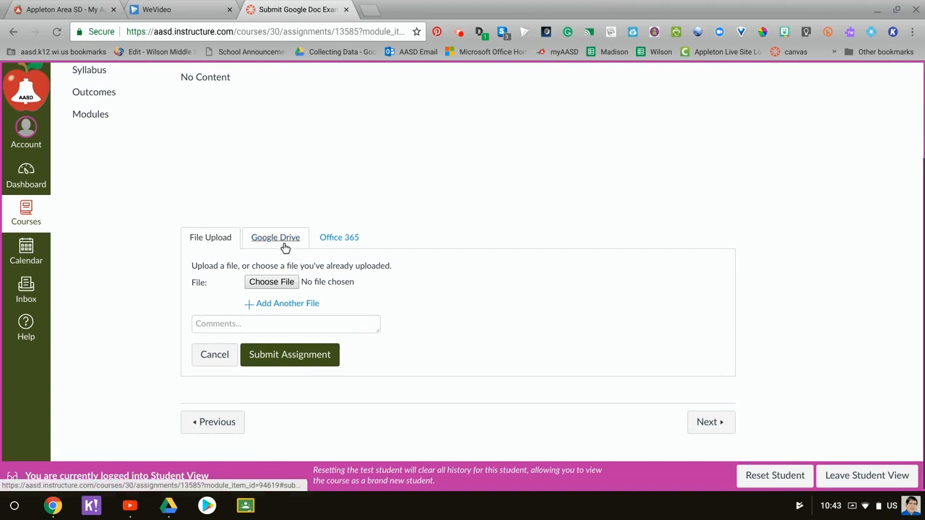
pyautogui.click(275, 237)
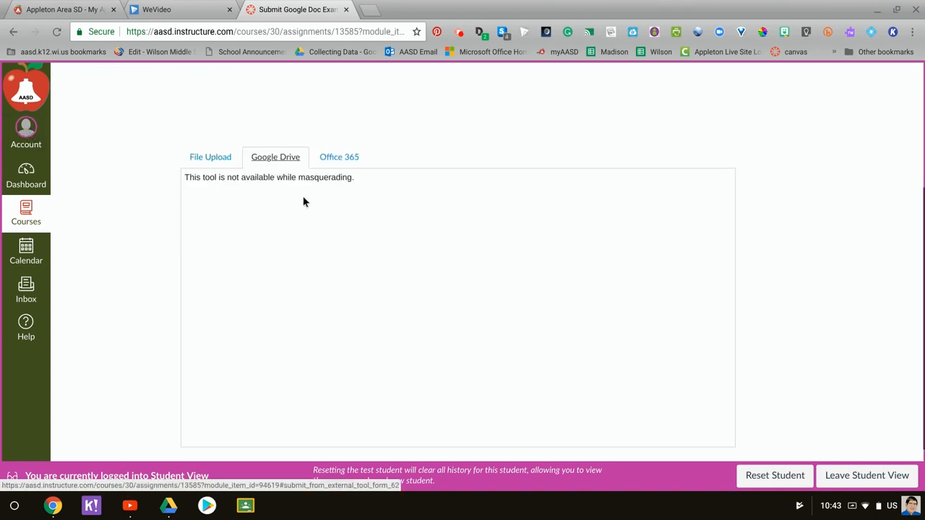
pyautogui.moveTo(280, 205)
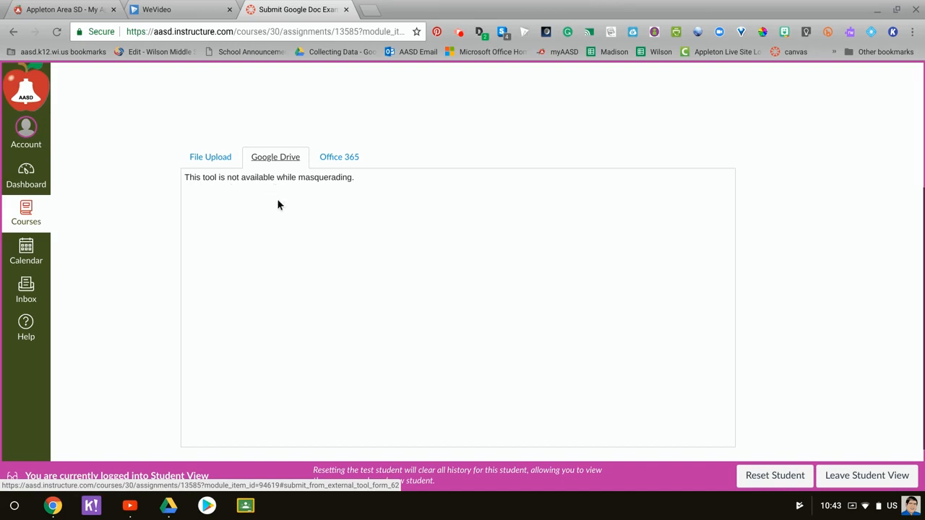
pyautogui.scroll(-3)
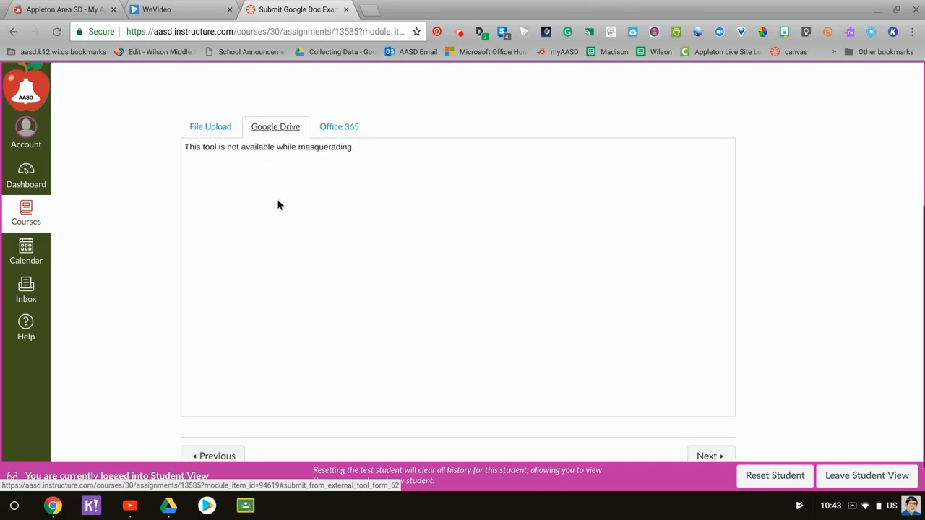
pyautogui.moveTo(309, 164)
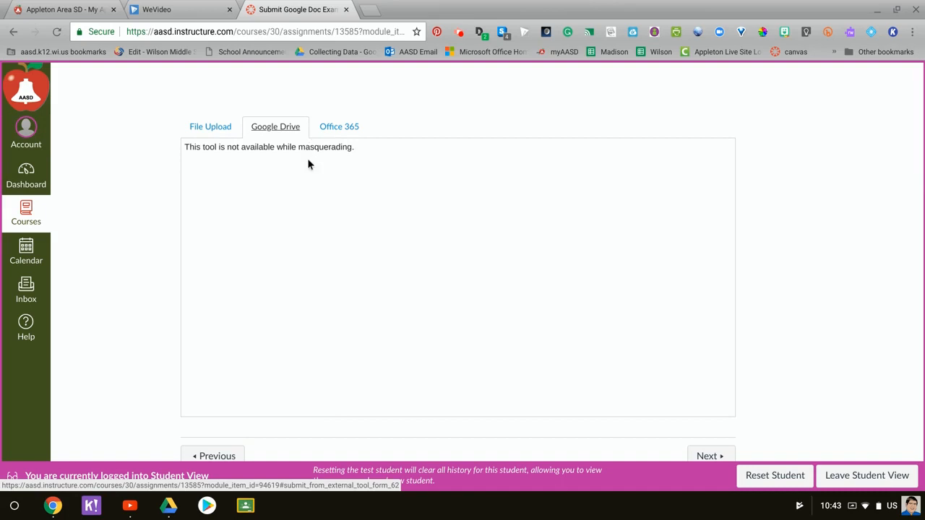
pyautogui.moveTo(306, 210)
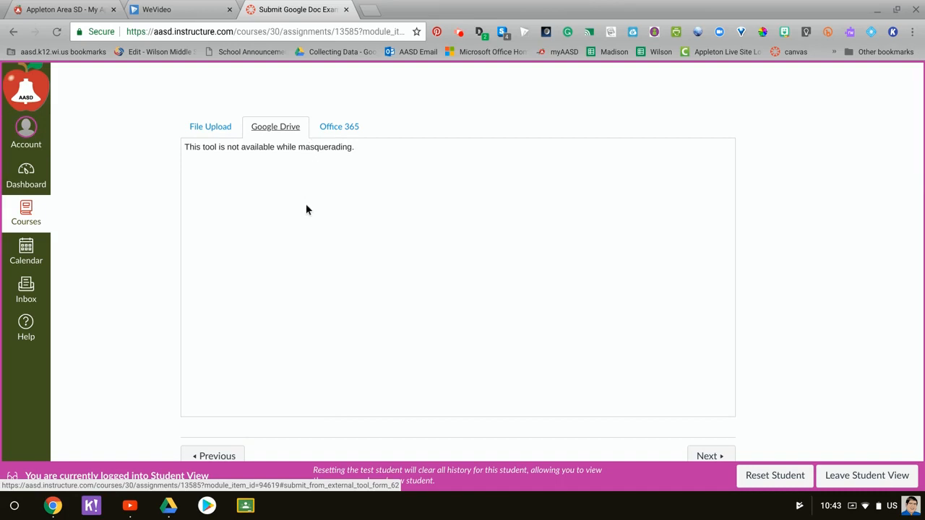
pyautogui.moveTo(558, 405)
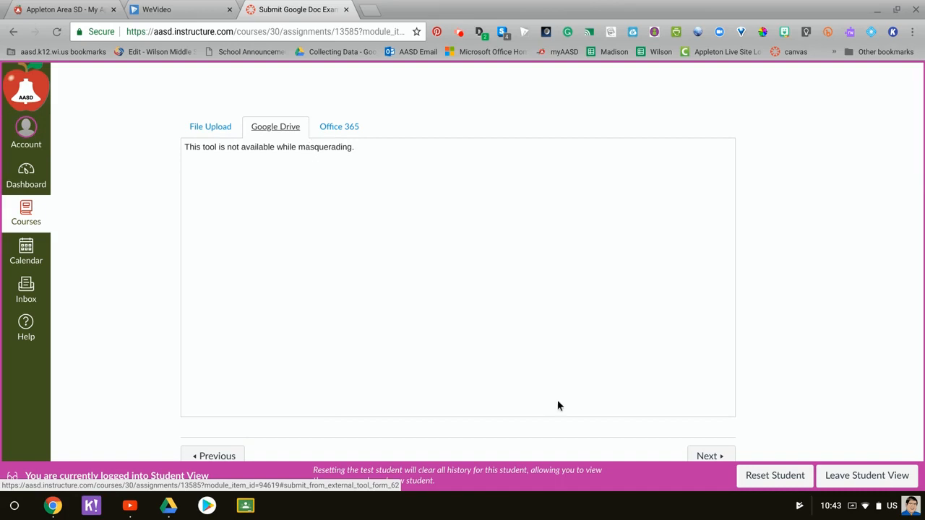